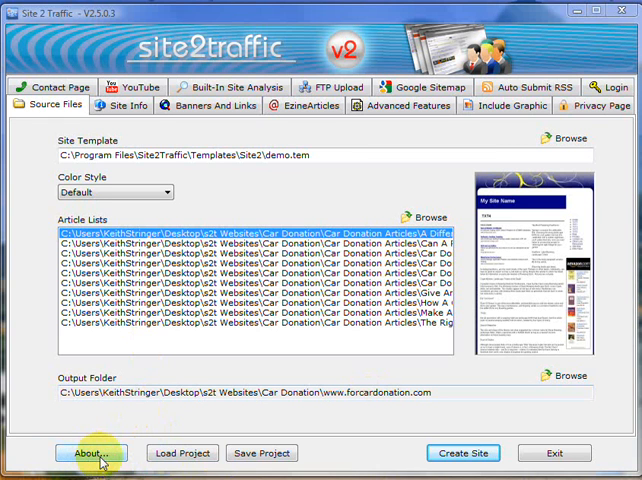
{"action": "mouse_move", "coordinate": [182, 452]}
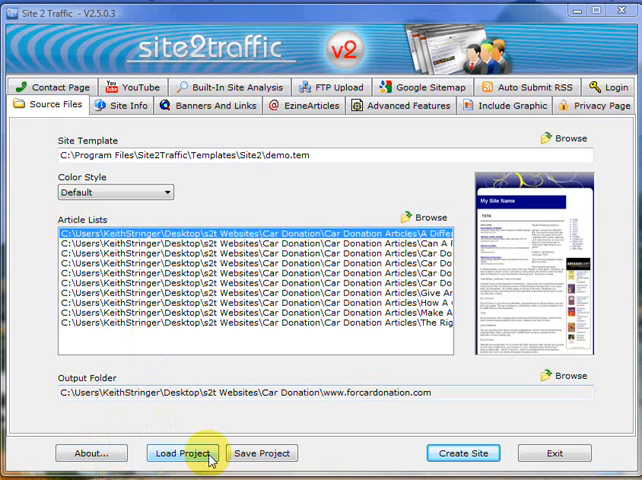
{"action": "mouse_move", "coordinate": [216, 460]}
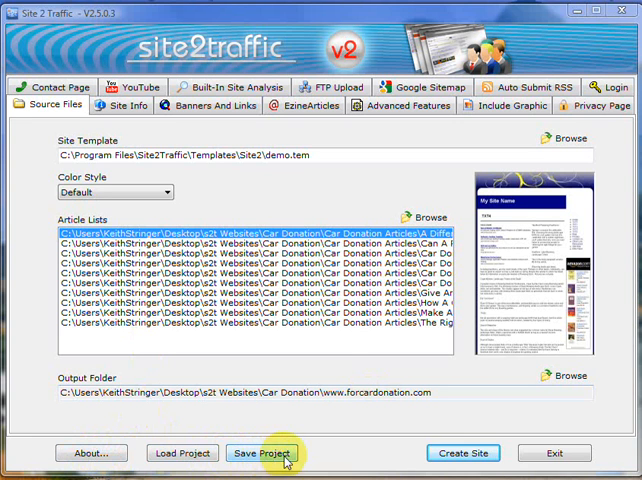
{"action": "mouse_move", "coordinate": [546, 452]}
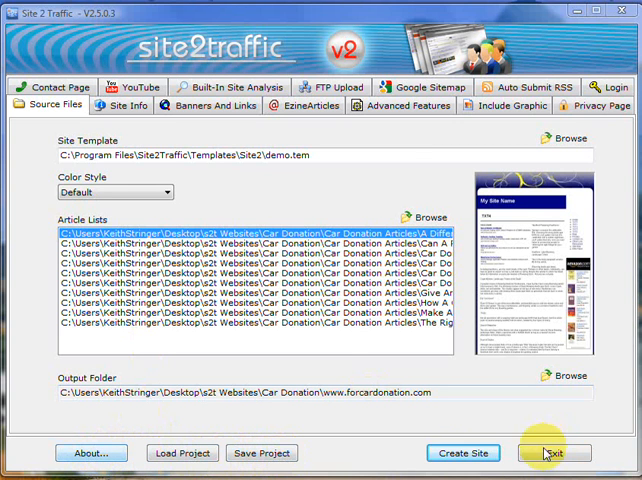
{"action": "mouse_move", "coordinate": [188, 440]}
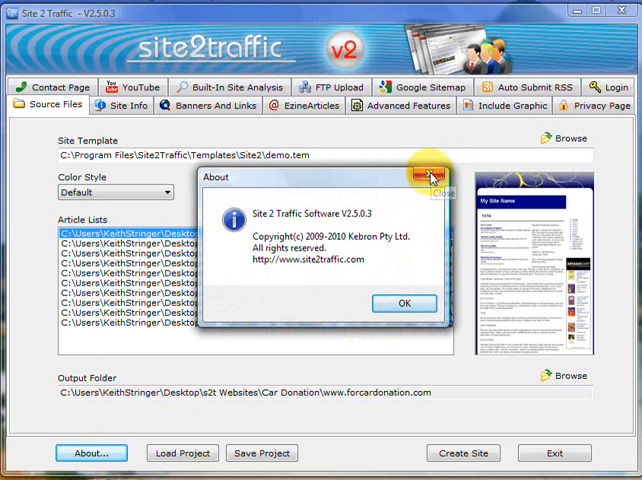
{"action": "mouse_move", "coordinate": [430, 178]}
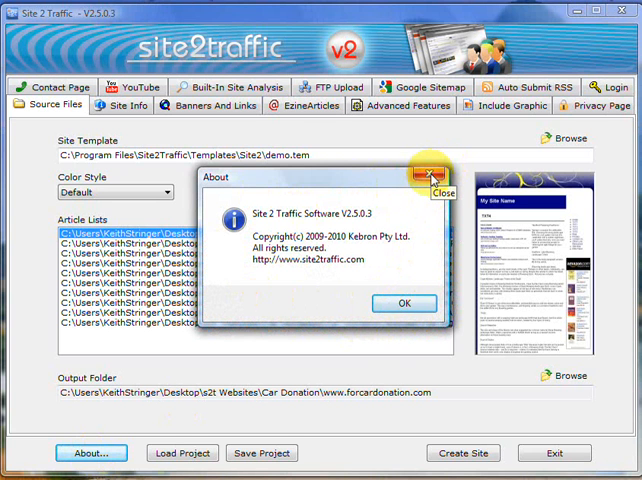
Dismiss the About info and bring up the Load Project file-open dialog for the Car Donation Articles folder
{"action": "left_click", "coordinate": [432, 176]}
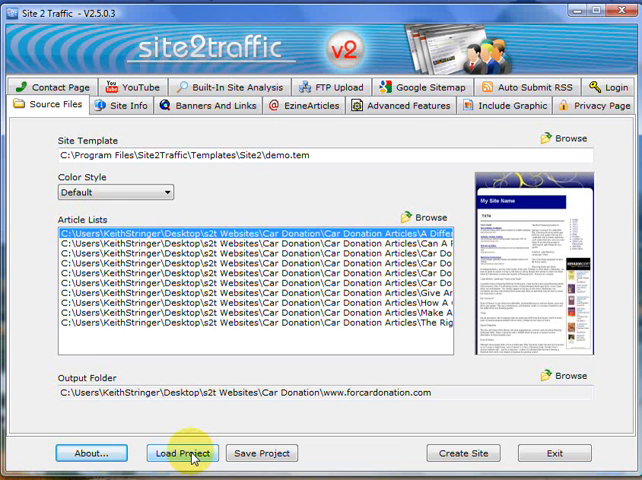
{"action": "left_click", "coordinate": [180, 452]}
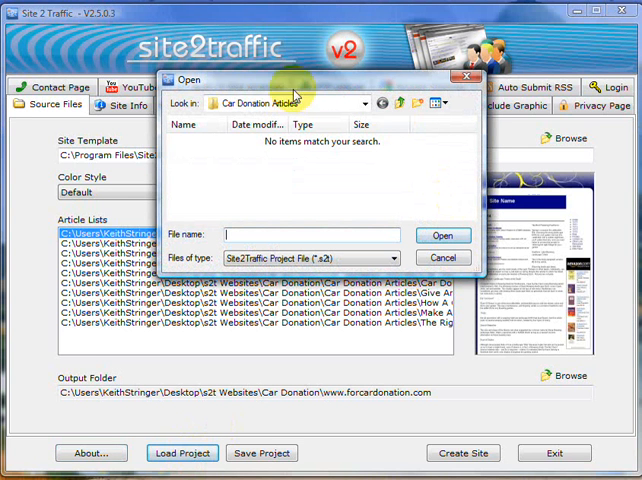
{"action": "mouse_move", "coordinate": [364, 108]}
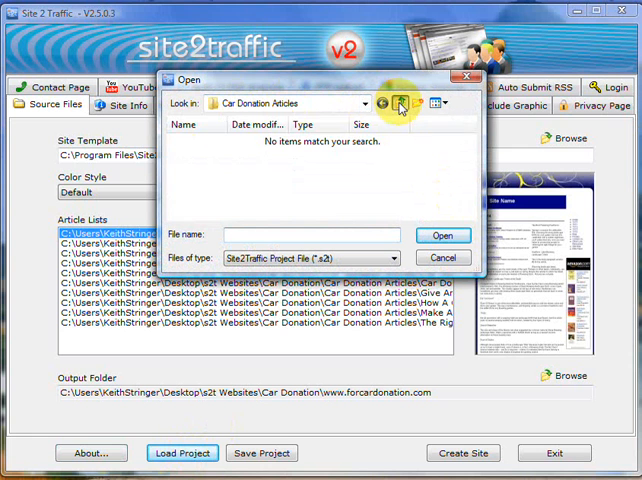
{"action": "left_click", "coordinate": [408, 104]}
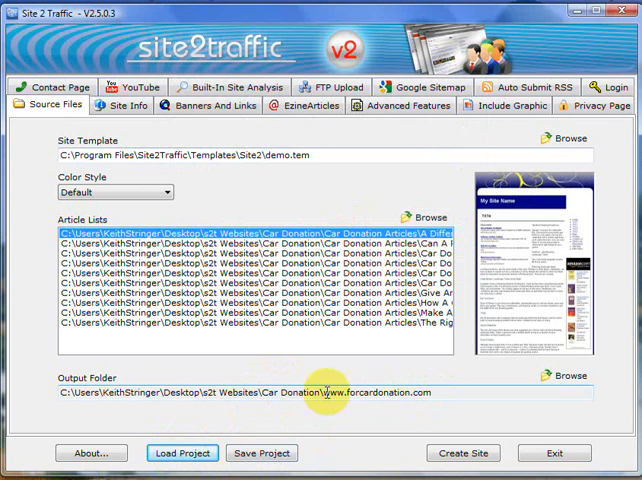
{"action": "mouse_move", "coordinate": [368, 408]}
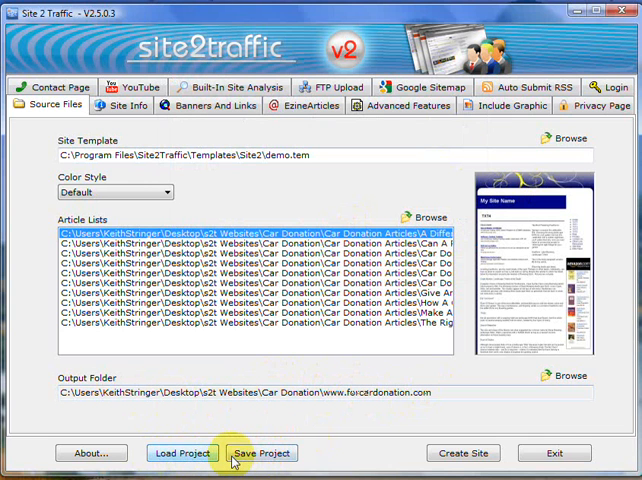
{"action": "mouse_move", "coordinate": [182, 452]}
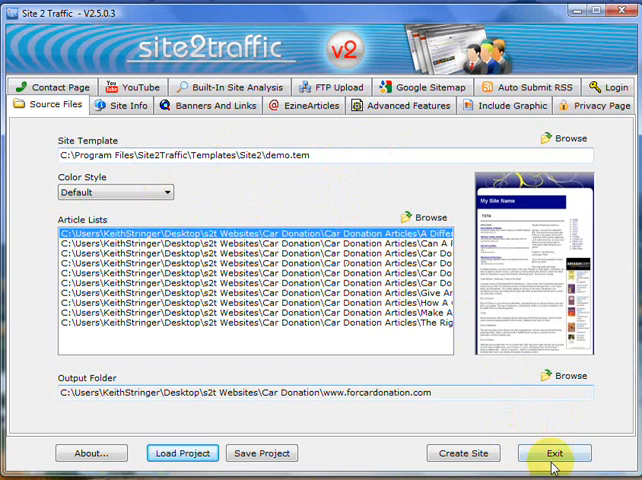
{"action": "mouse_move", "coordinate": [252, 172]}
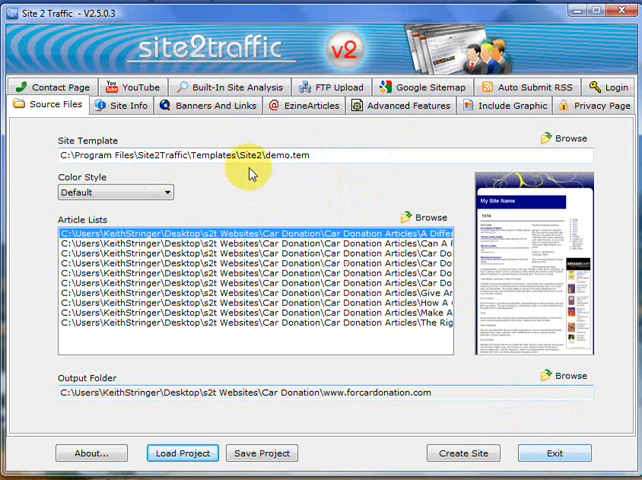
{"action": "mouse_move", "coordinate": [276, 354]}
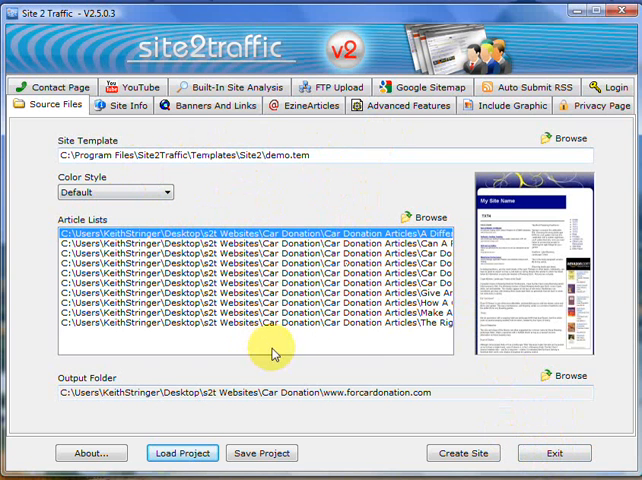
{"action": "mouse_move", "coordinate": [360, 340]}
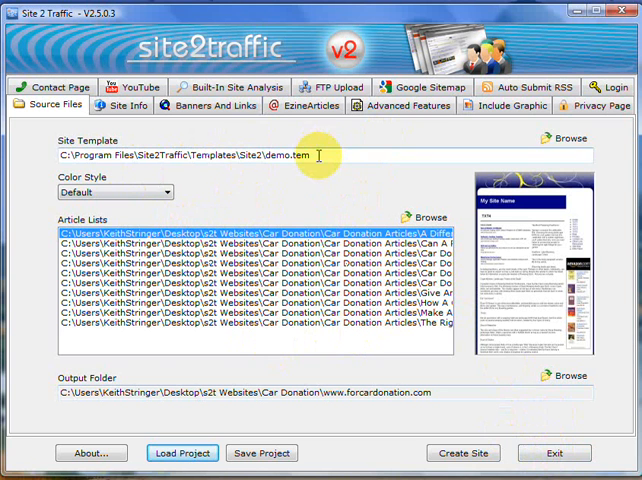
{"action": "mouse_move", "coordinate": [304, 236]}
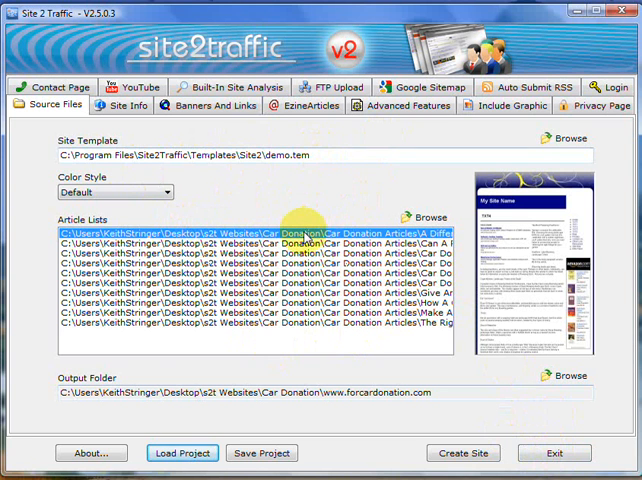
{"action": "mouse_move", "coordinate": [160, 304]}
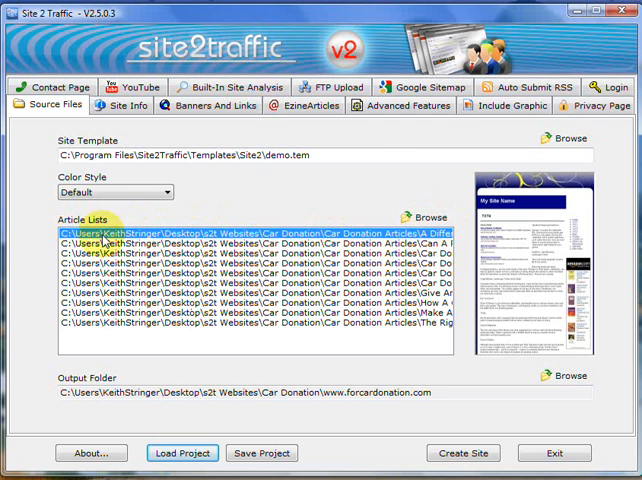
{"action": "mouse_move", "coordinate": [264, 218]}
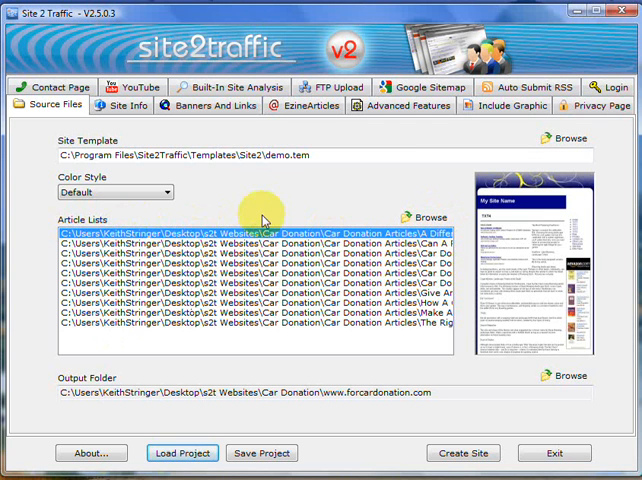
{"action": "mouse_move", "coordinate": [170, 244]}
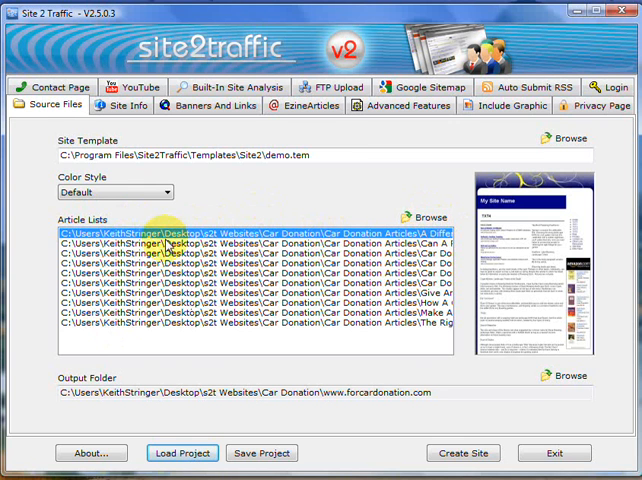